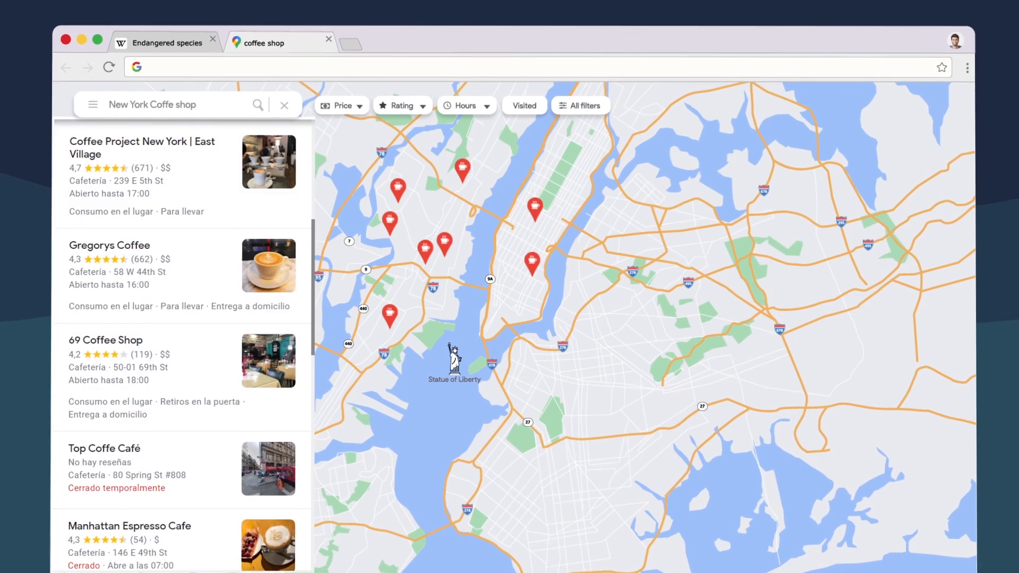
Browse the YouTube, Trello, Teams, Slack, Docs, Calendar and WhatsApp tabs in Chrome
left_click(395, 37)
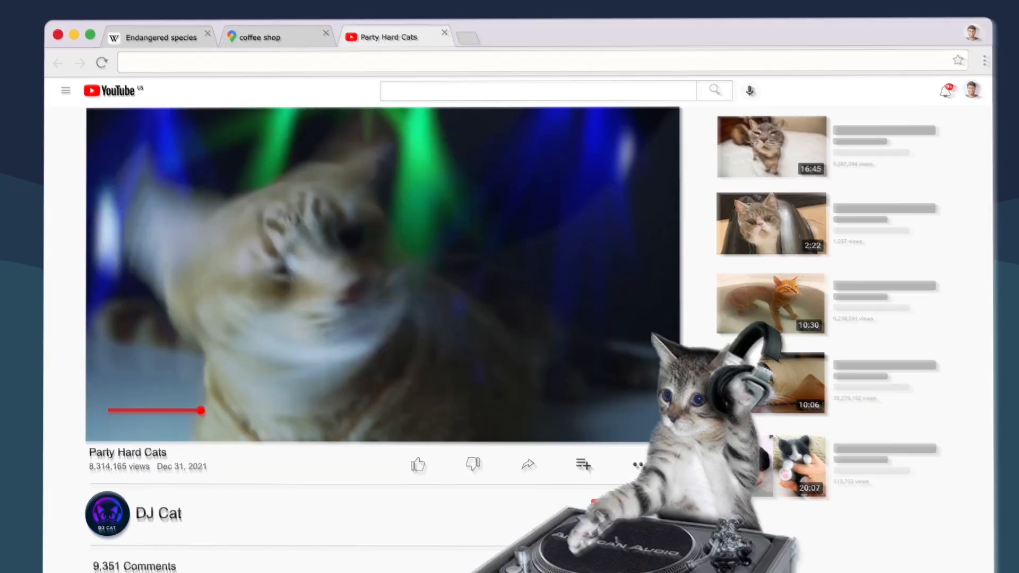
left_click(520, 66)
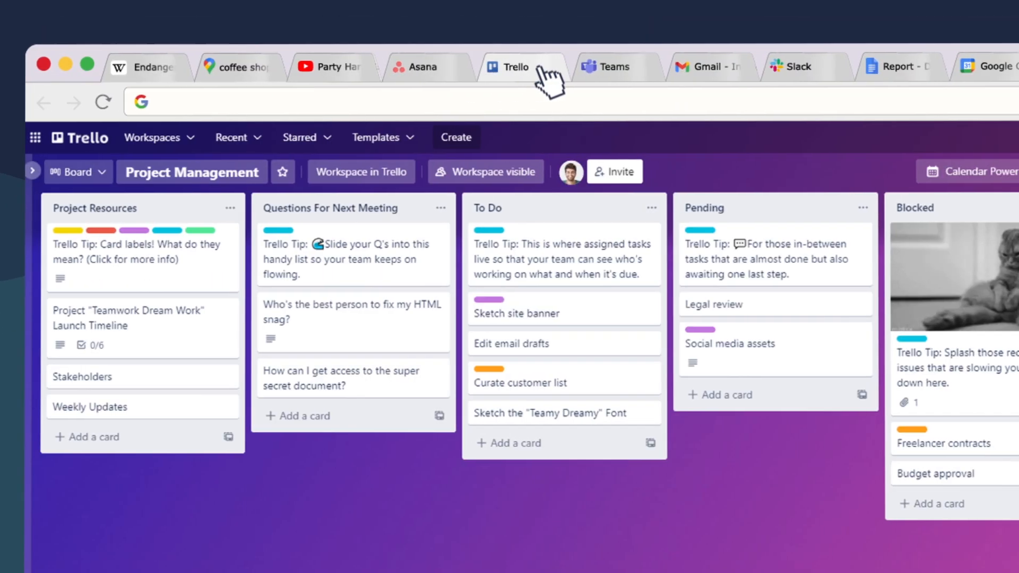
left_click(572, 66)
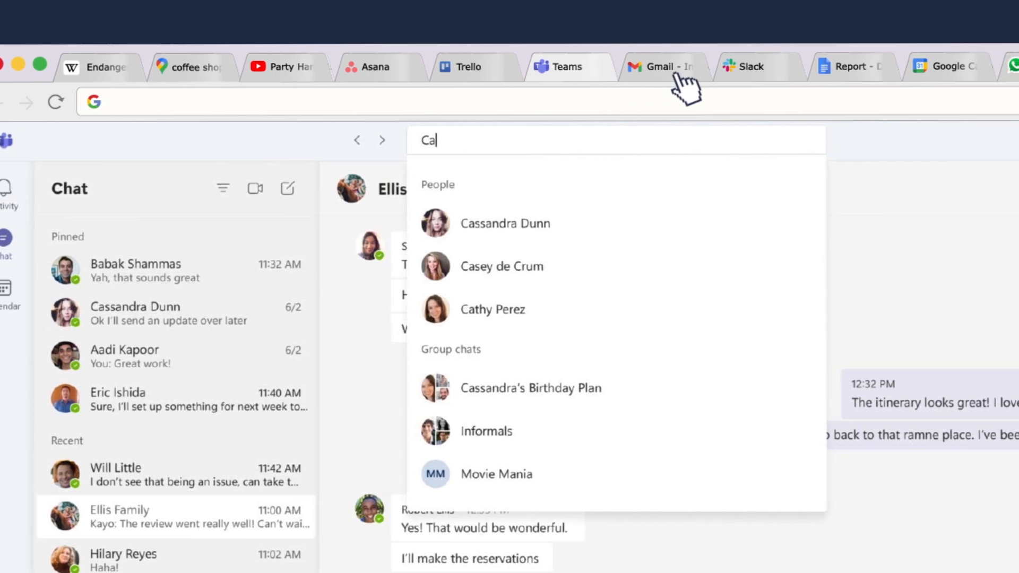
left_click(727, 67)
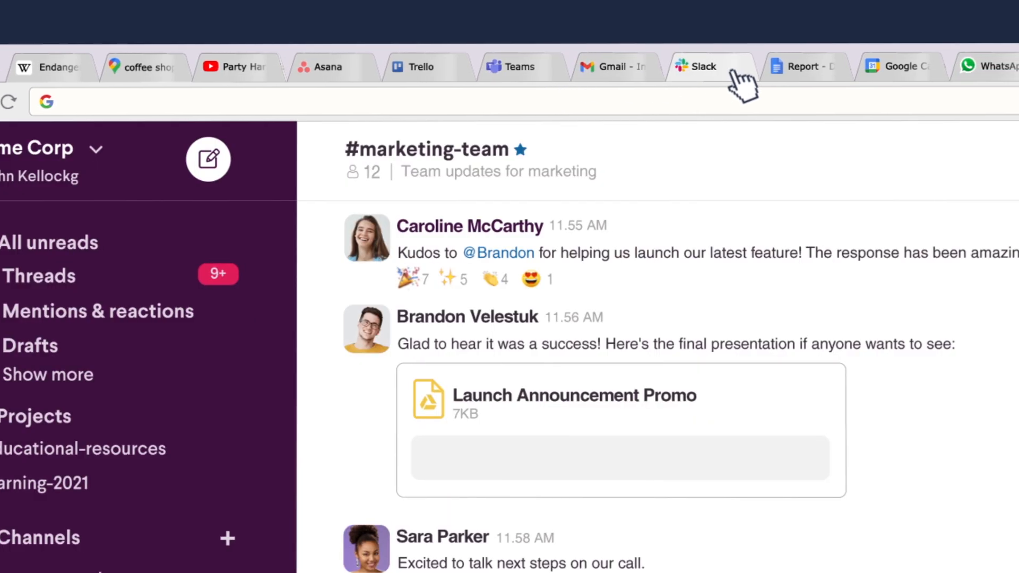
left_click(806, 66)
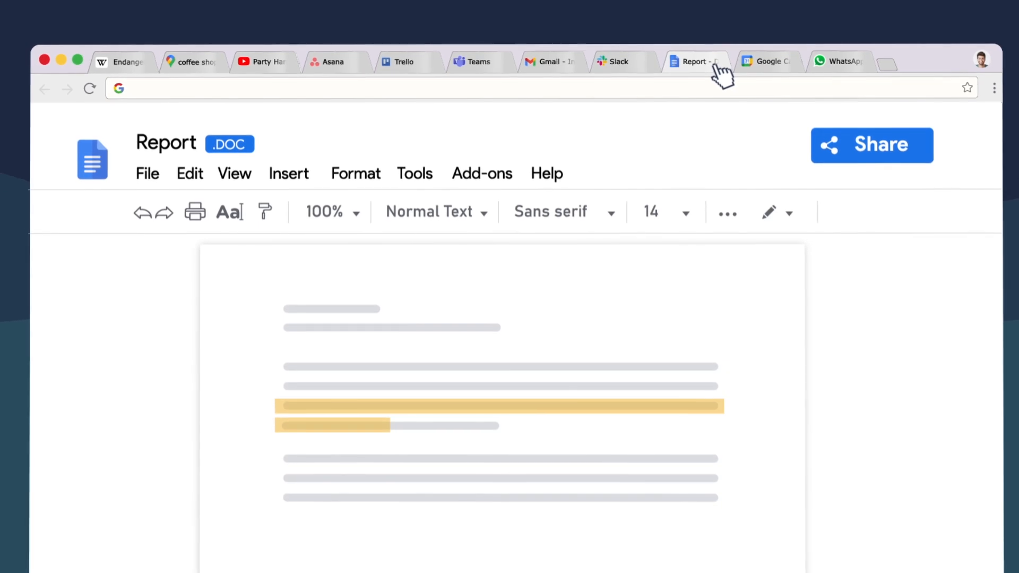
left_click(767, 61)
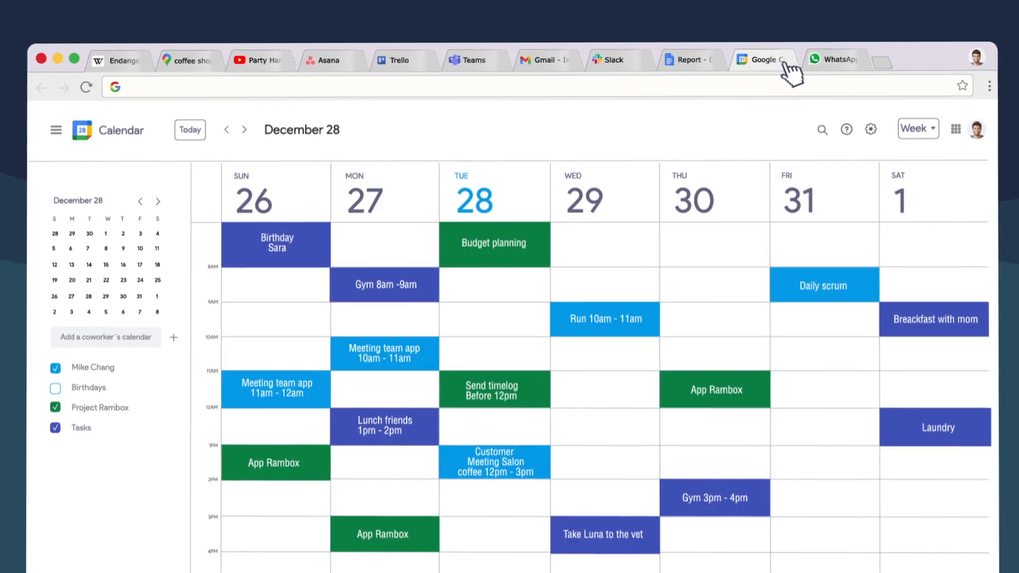
left_click(834, 59)
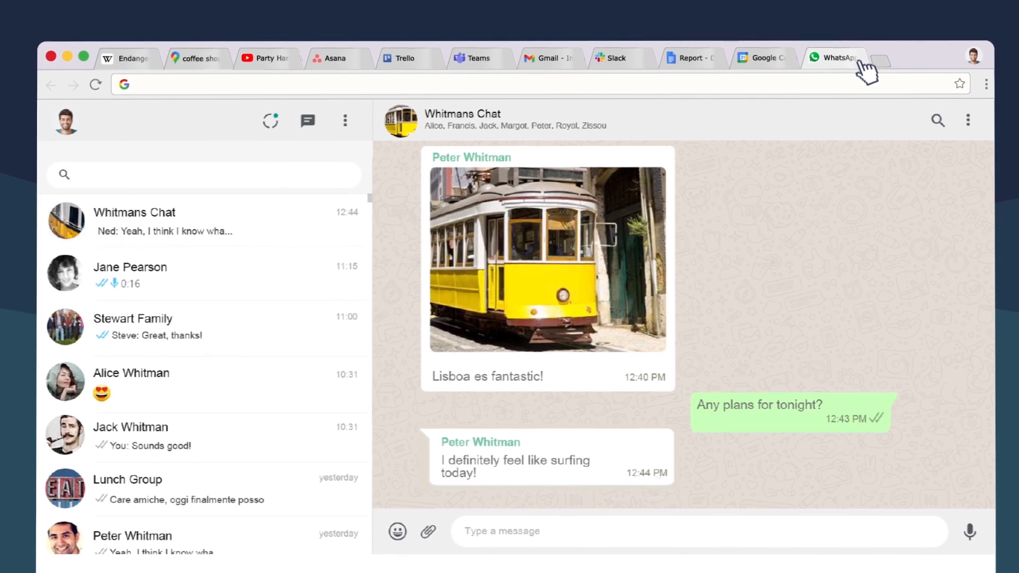
Finish the Gmail draft with 'the meeting to discuss the budget', then open the uploaded video
left_click(549, 58)
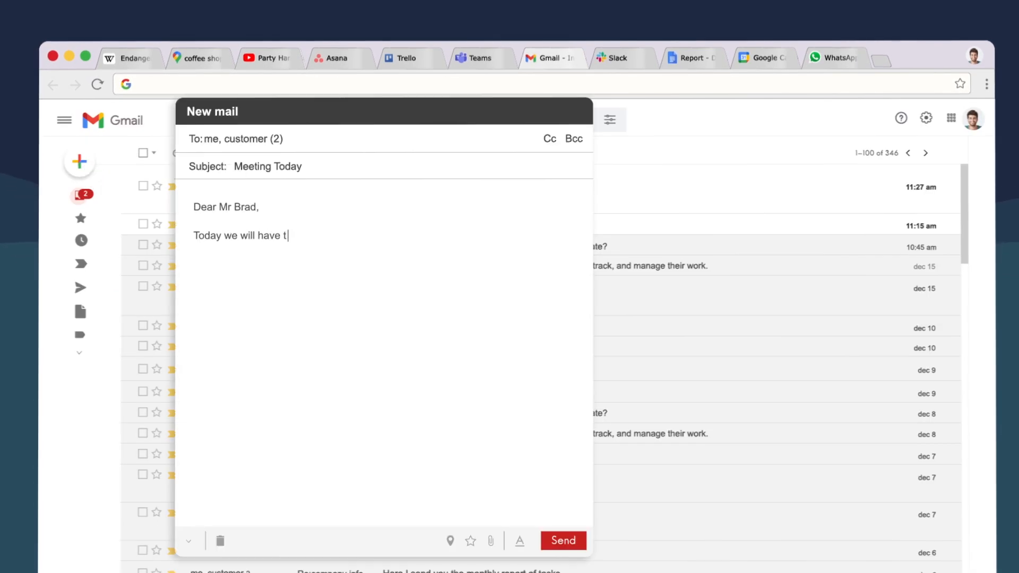
type("he meeting to discuss the budget")
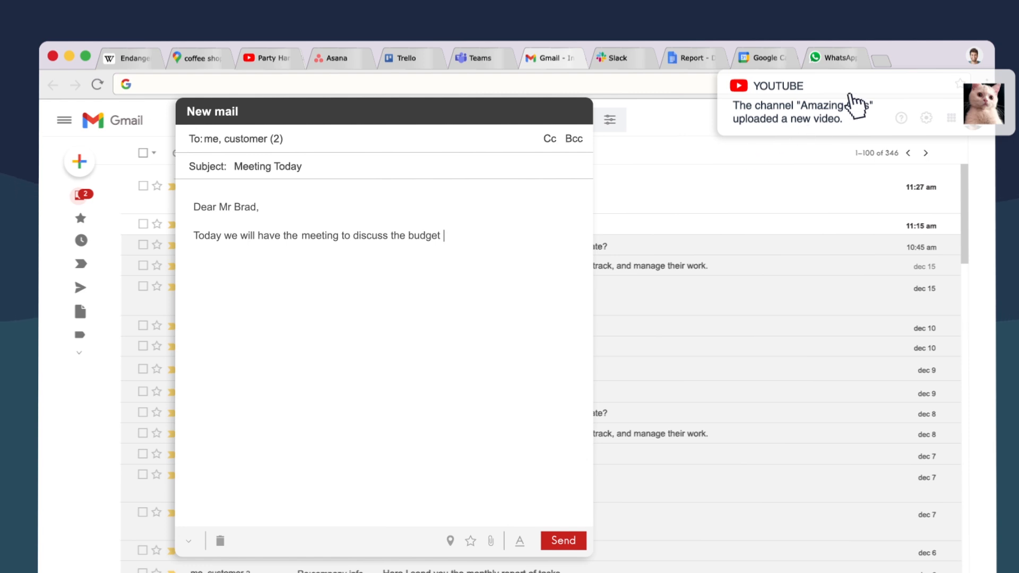
left_click(798, 98)
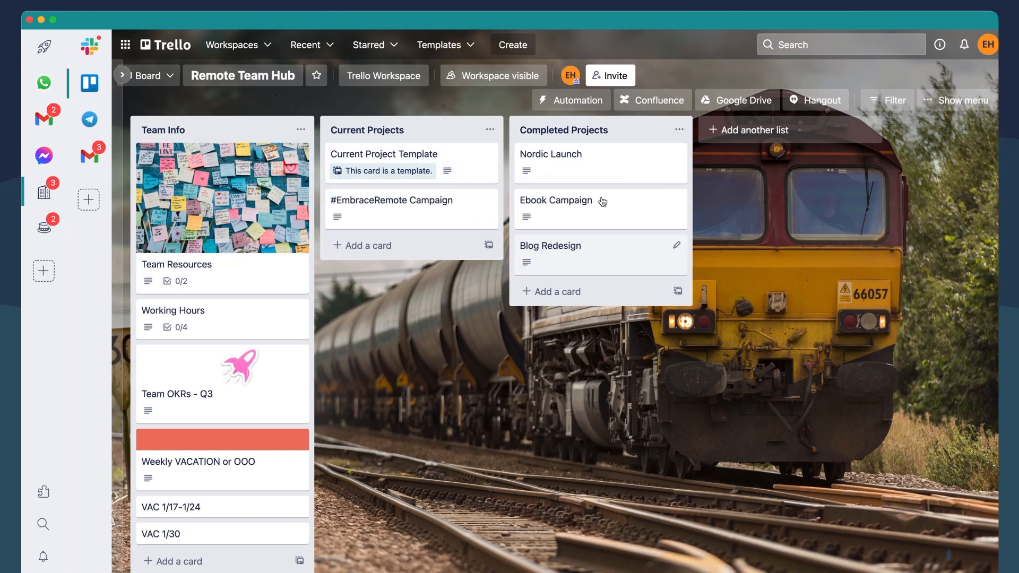
Quick-search 'report', replace it with 'richa', and open Richard Hendricks' Slack DM
left_click(91, 46)
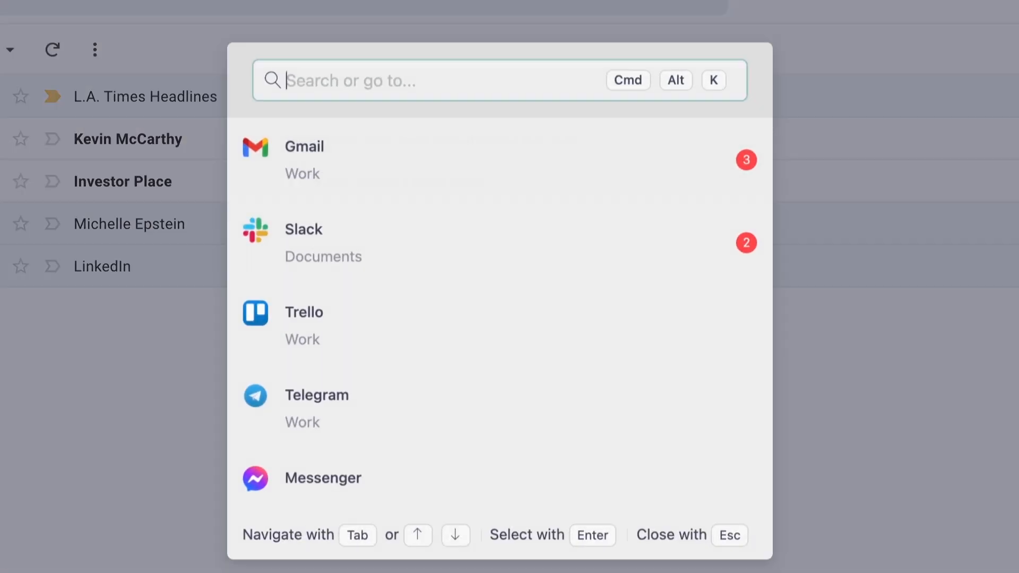
type("report")
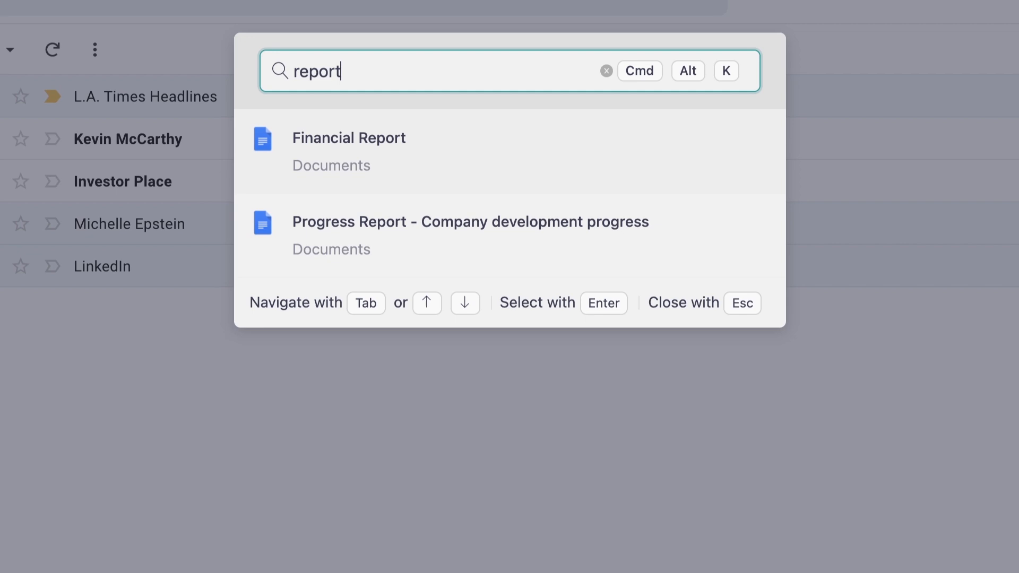
key("Backspace")
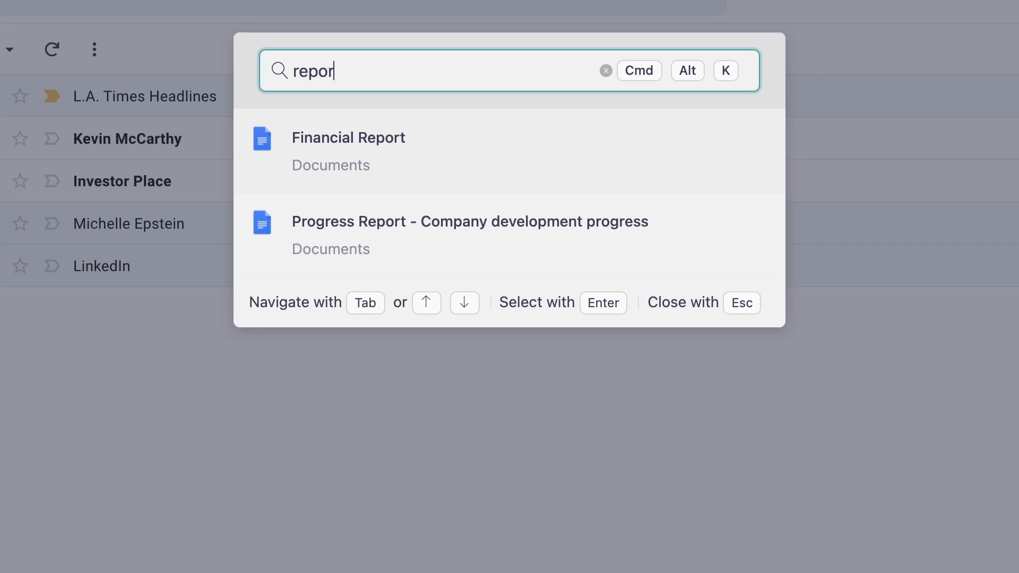
type("richa")
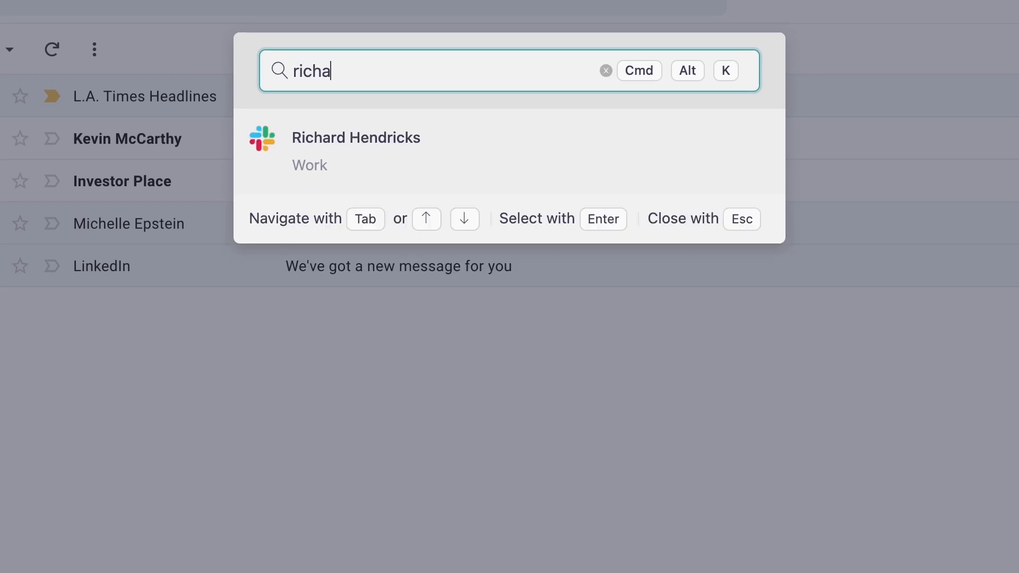
left_click(356, 149)
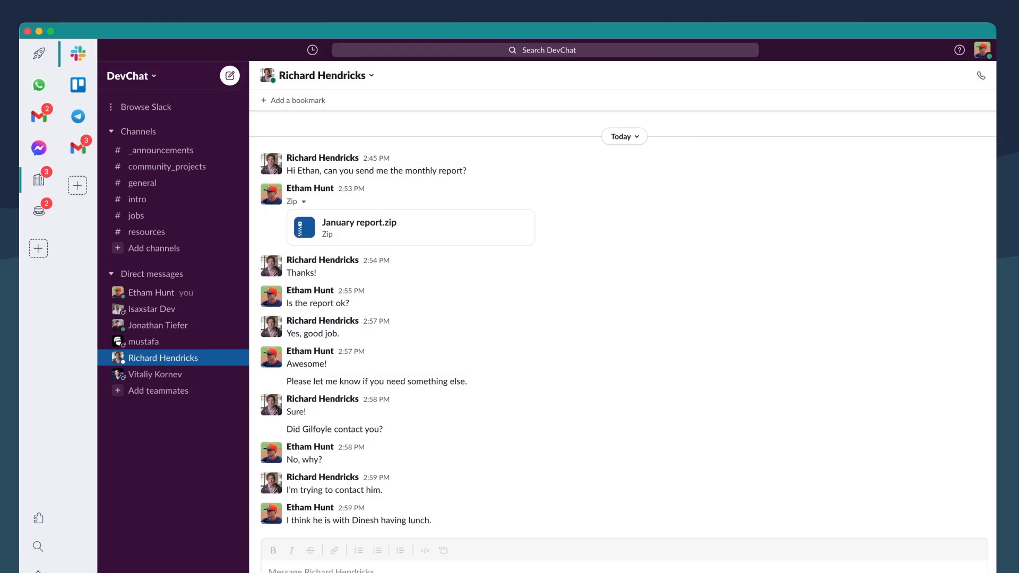
Type the Slack update, correct 'finishded' to 'finished', close extensions, and show saved passwords
type("I want to let you know that I finishded my current task.")
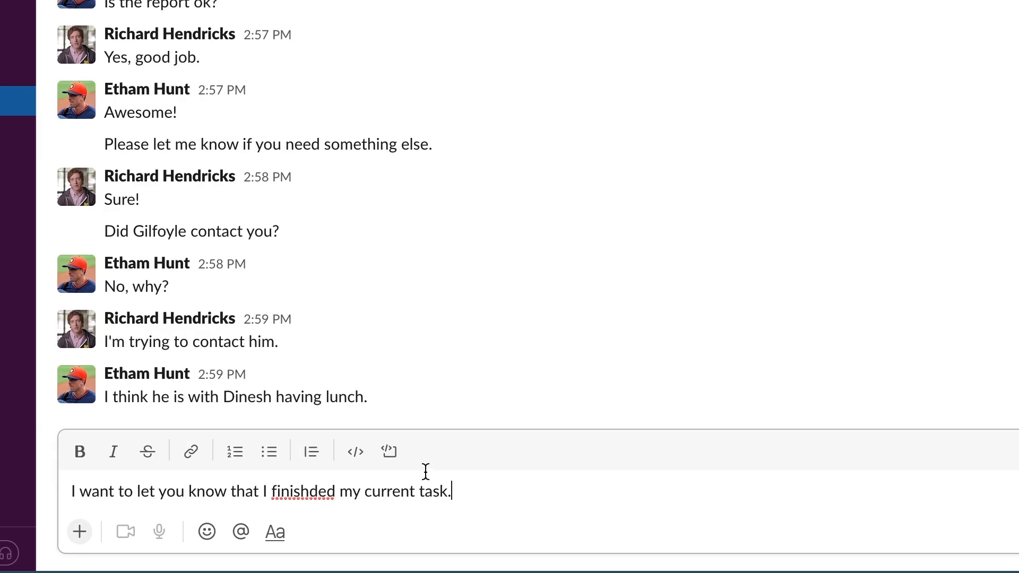
right_click(302, 491)
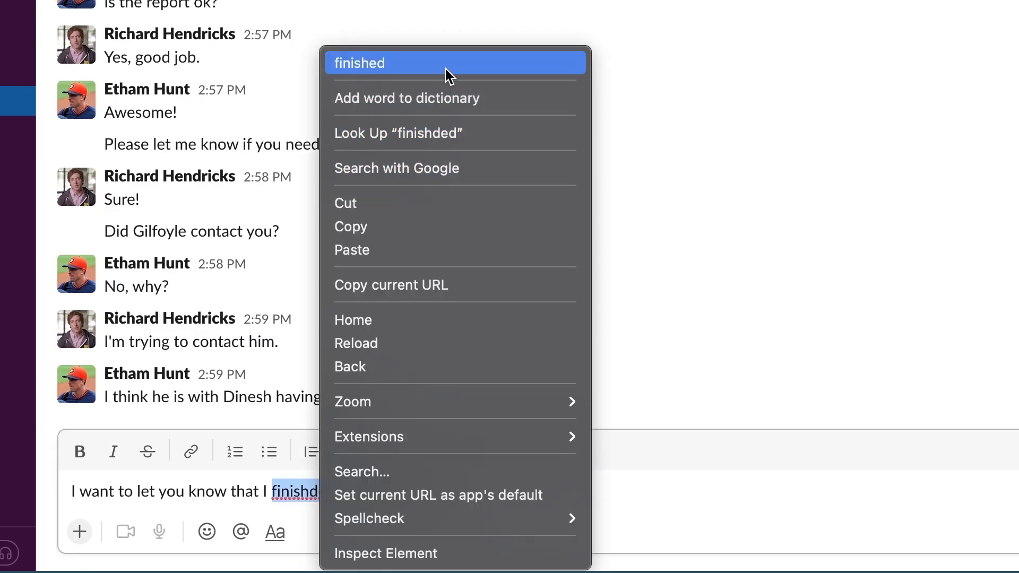
left_click(359, 63)
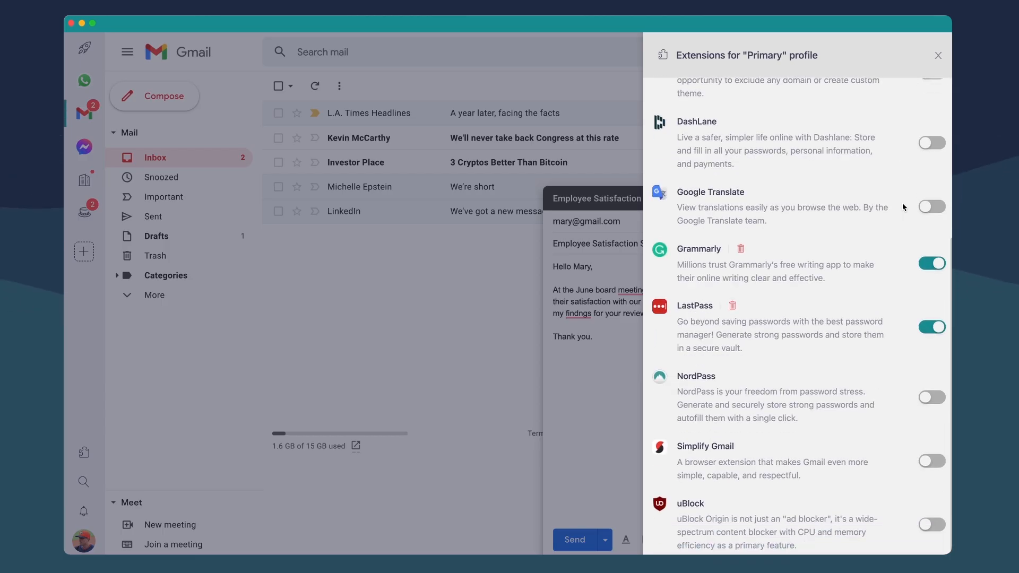
left_click(938, 56)
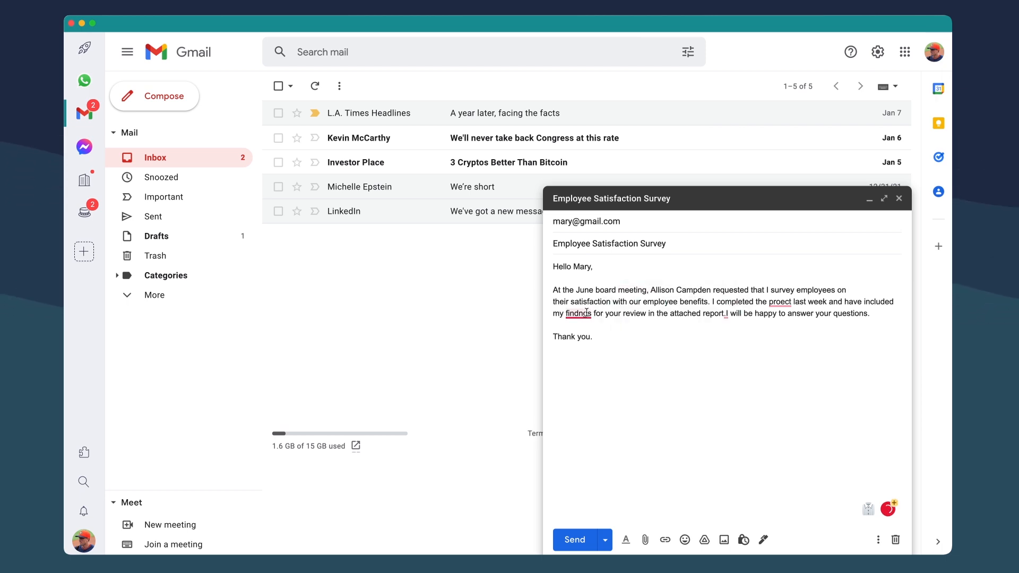
left_click(125, 81)
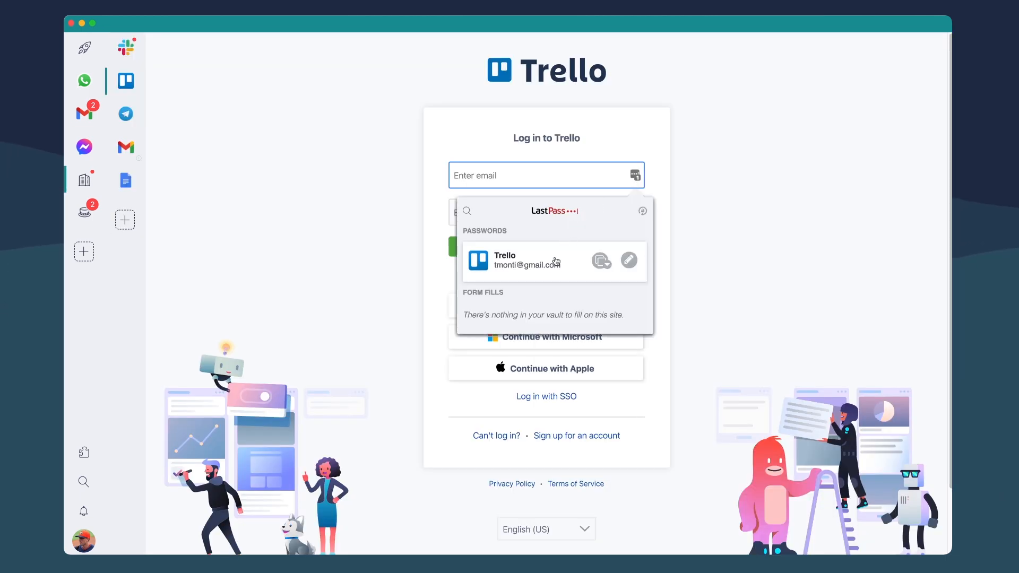
Fill the Trello login with the saved LastPass credential and log in
left_click(513, 260)
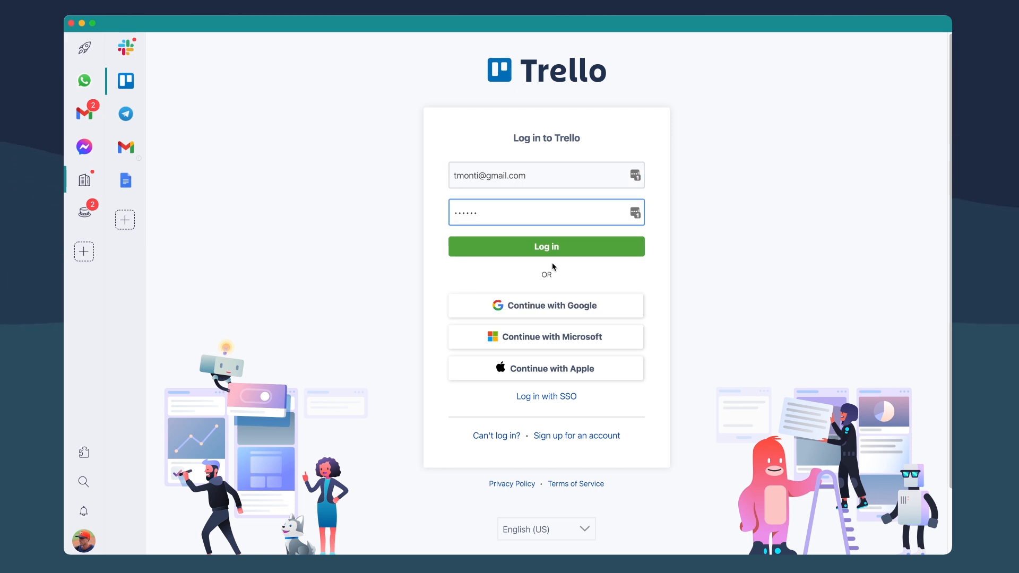
left_click(84, 245)
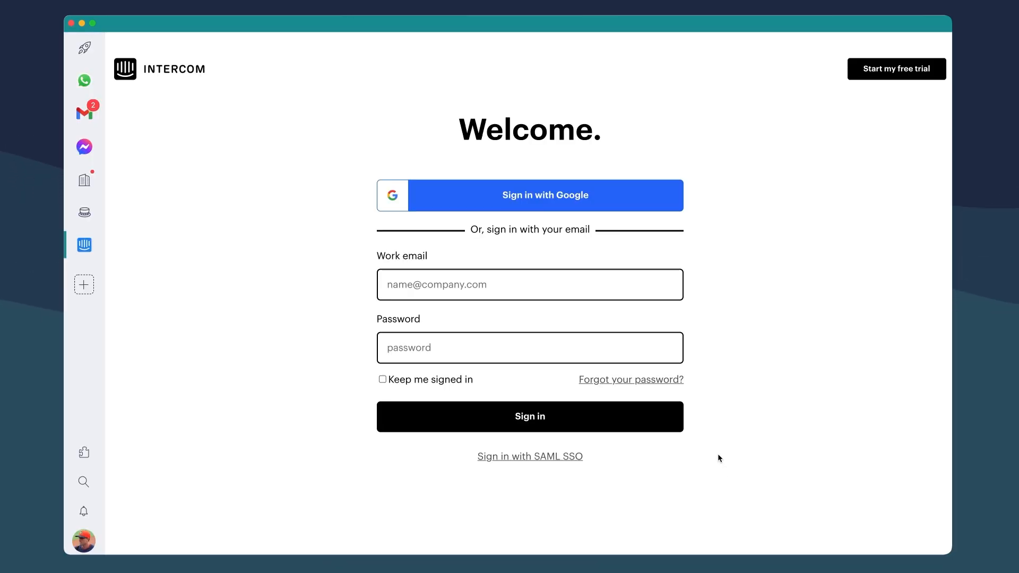